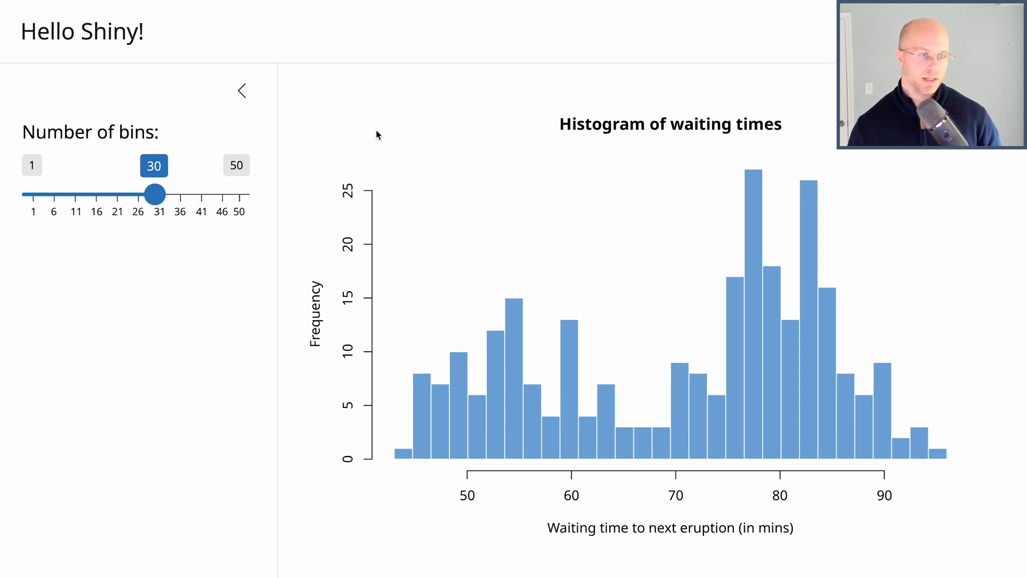
{"action": "mouse_move", "coordinate": [609, 262]}
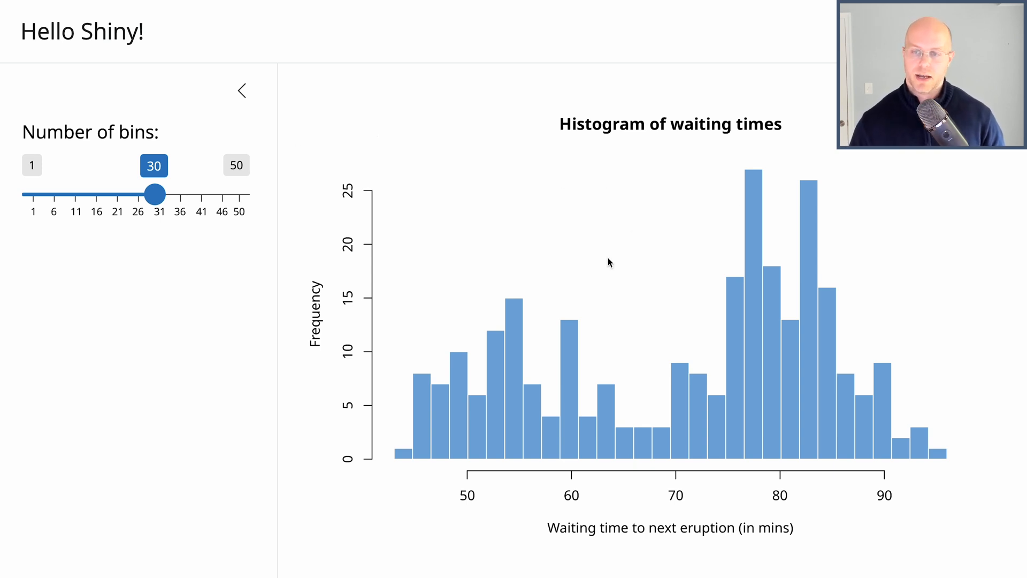
{"action": "mouse_move", "coordinate": [668, 347]}
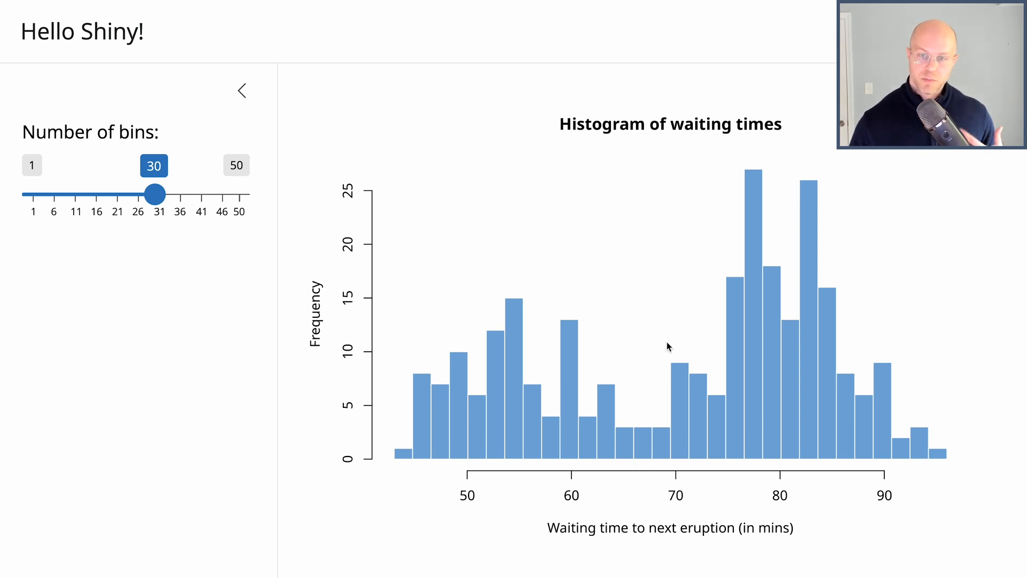
{"action": "mouse_move", "coordinate": [213, 257]}
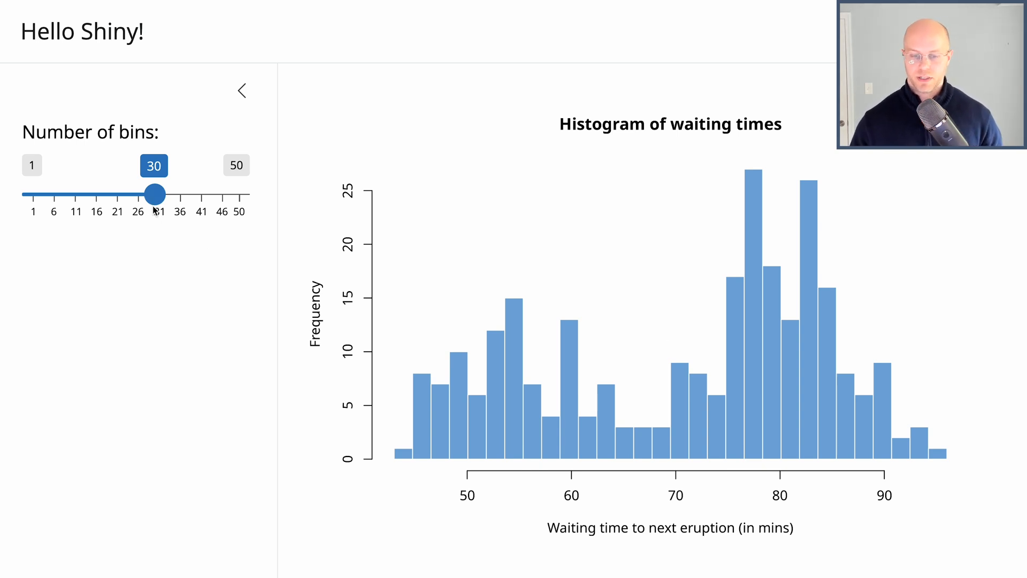
Slide the waiting-times histogram's bin count through 21, 40, 10 and 5, then adjust it again.
{"action": "left_click_drag", "start_coordinate": [154, 194], "coordinate": [116, 194]}
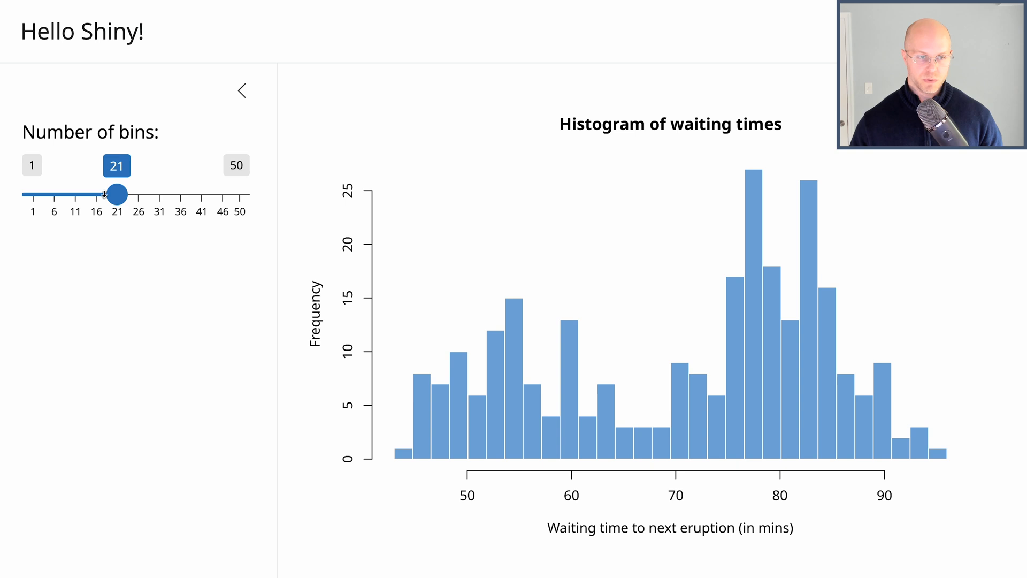
{"action": "left_click_drag", "start_coordinate": [117, 194], "coordinate": [197, 194]}
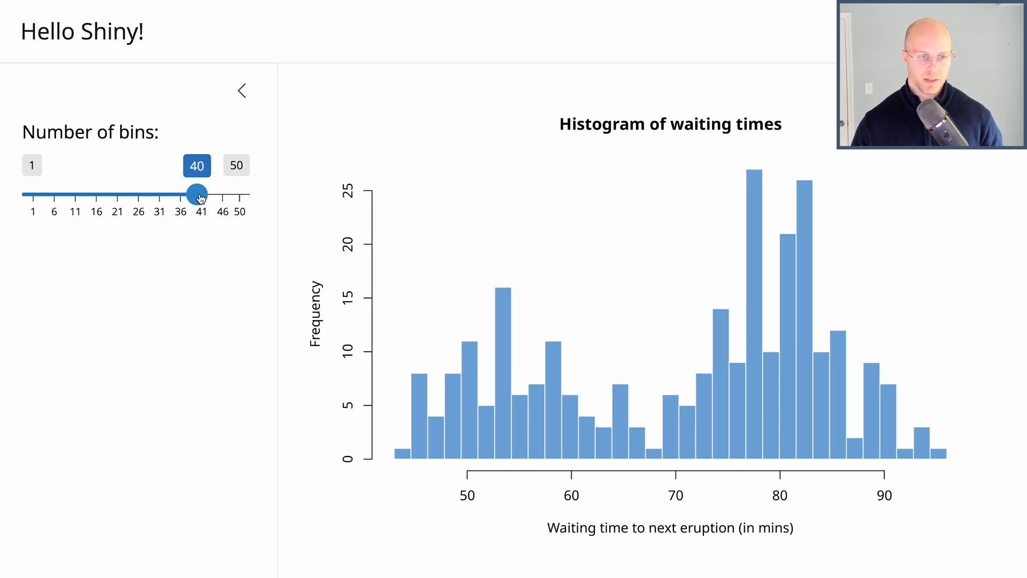
{"action": "left_click_drag", "start_coordinate": [196, 195], "coordinate": [70, 194]}
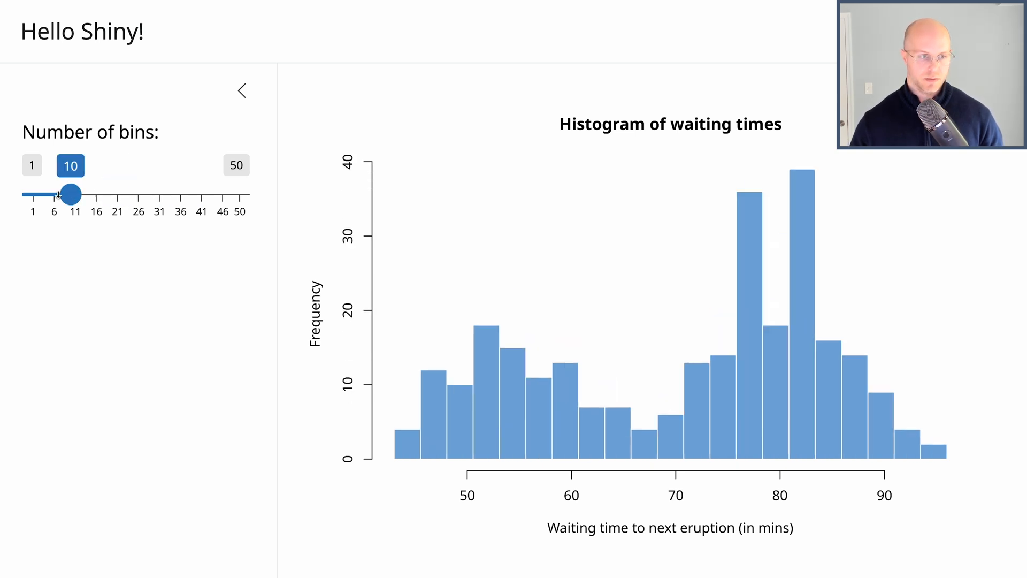
{"action": "left_click_drag", "start_coordinate": [69, 194], "coordinate": [47, 194]}
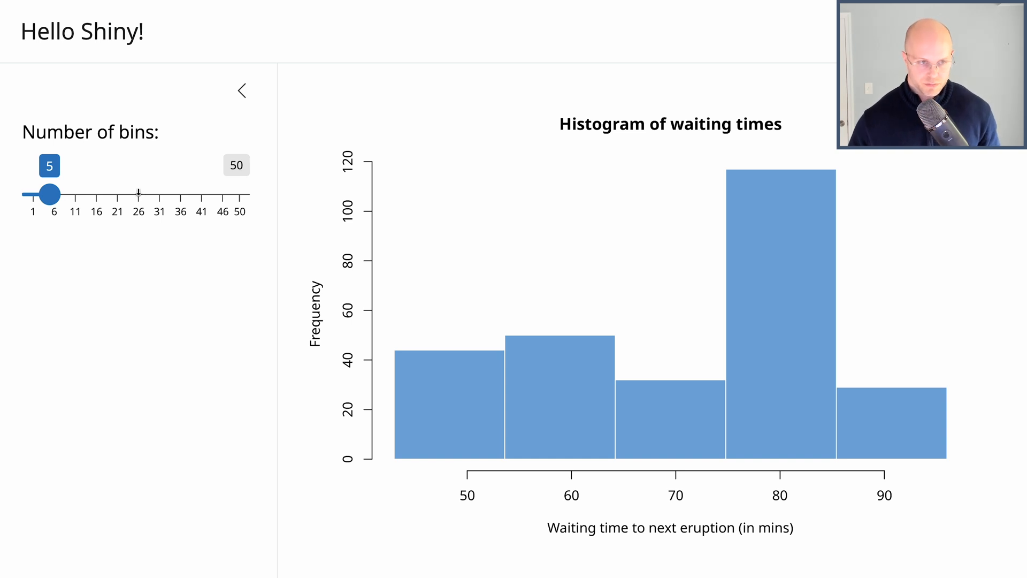
{"action": "left_click_drag", "start_coordinate": [46, 193], "coordinate": [138, 194]}
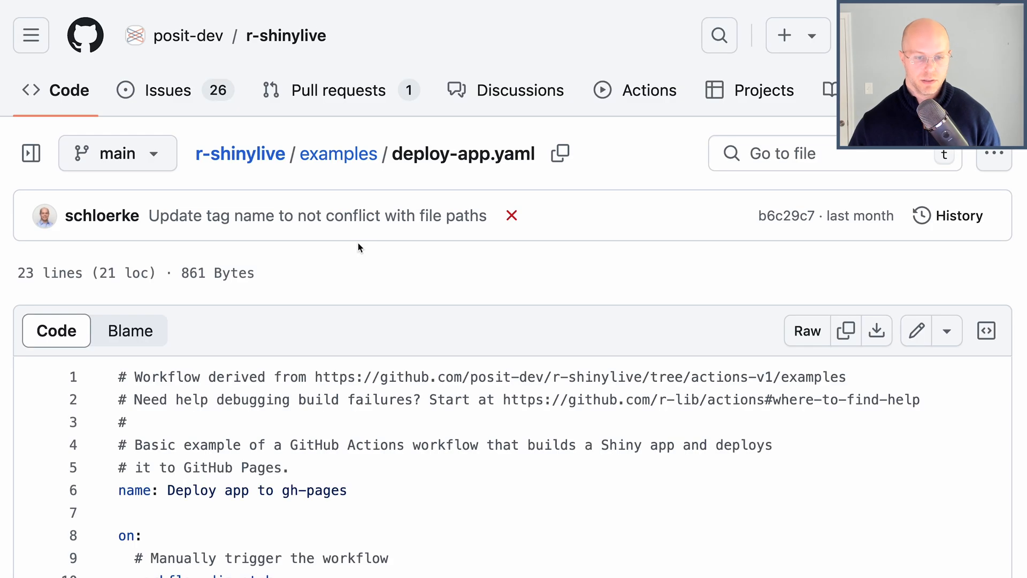
{"action": "scroll", "scroll_direction": "down", "scroll_amount": 3}
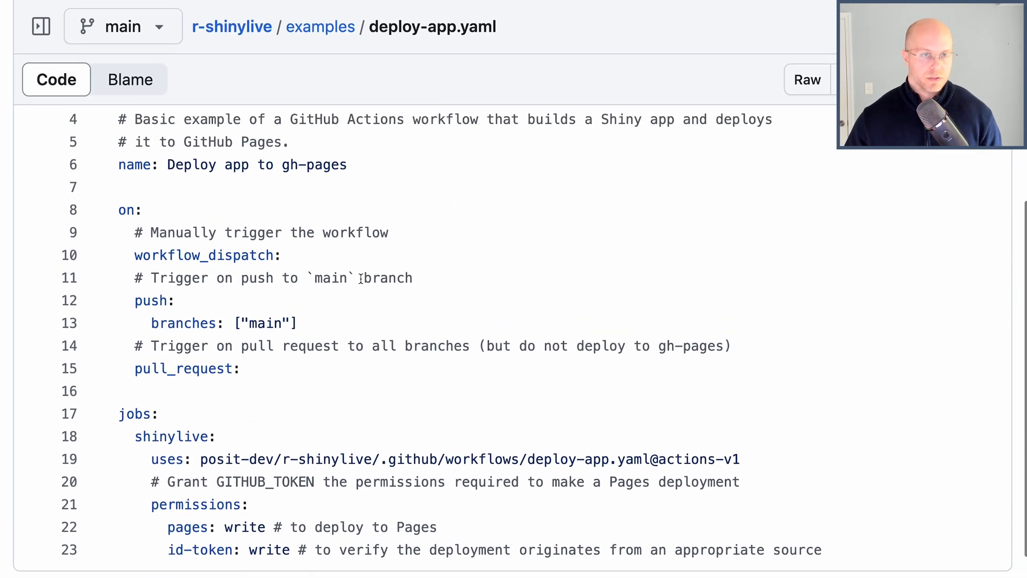
{"action": "scroll", "scroll_direction": "up", "scroll_amount": 3}
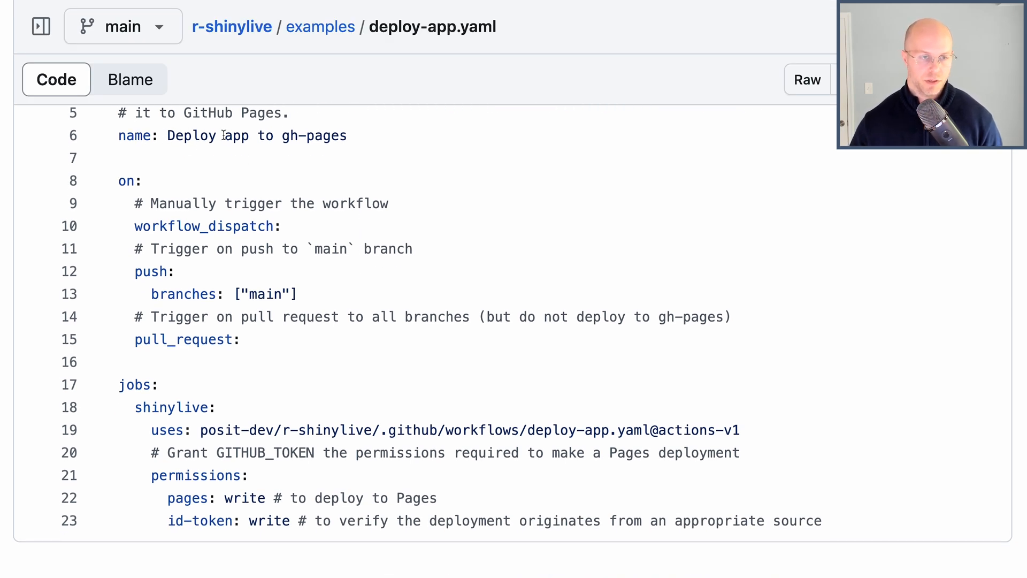
{"action": "mouse_move", "coordinate": [318, 140]}
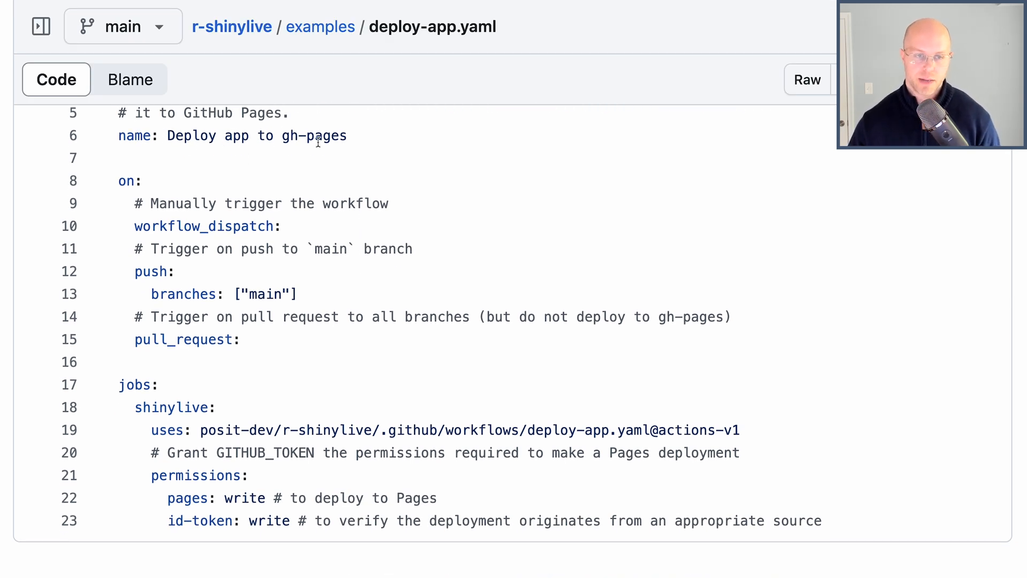
{"action": "mouse_move", "coordinate": [123, 181]}
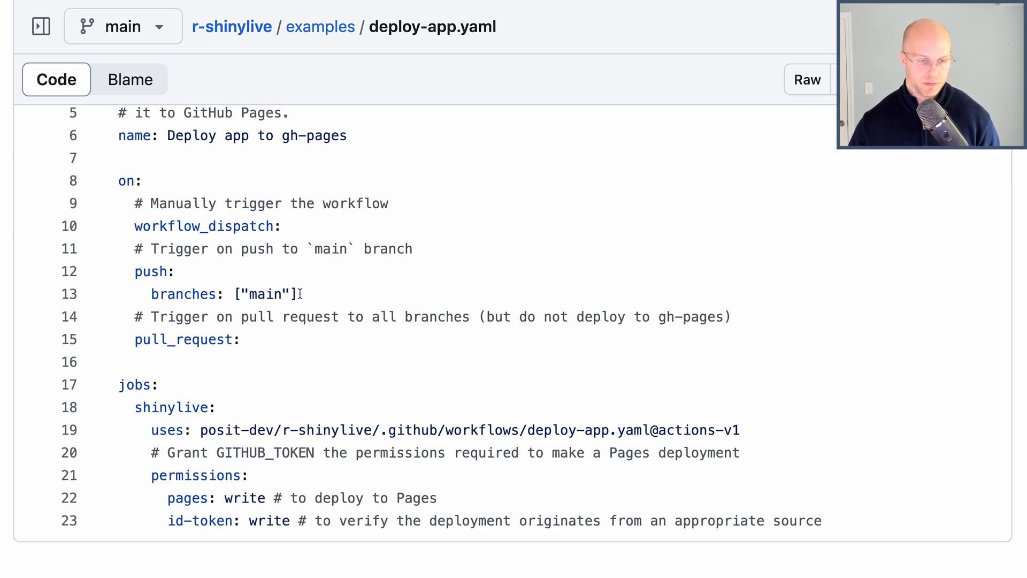
{"action": "scroll", "scroll_direction": "up", "scroll_amount": 3}
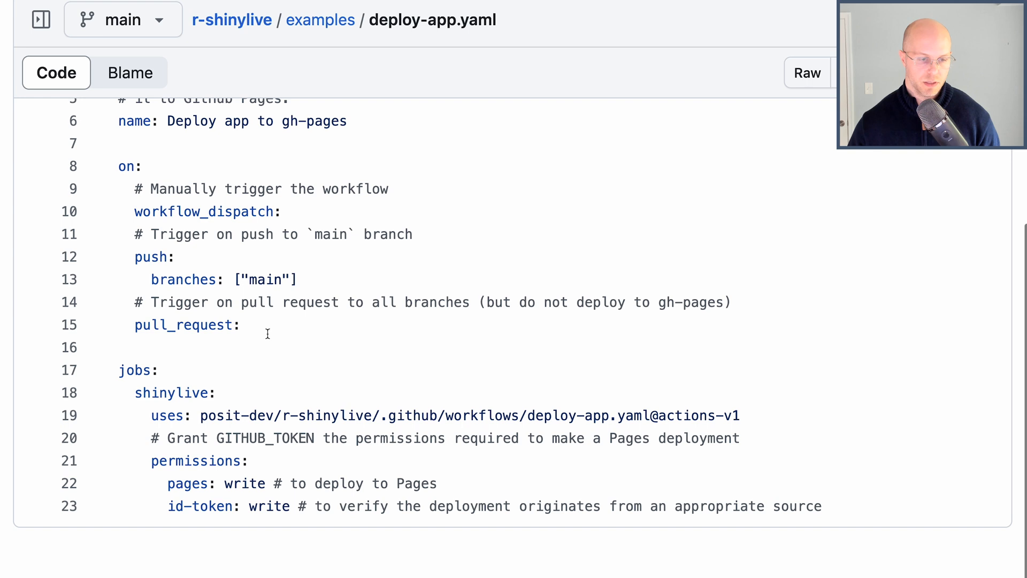
{"action": "scroll", "scroll_direction": "up", "scroll_amount": 3}
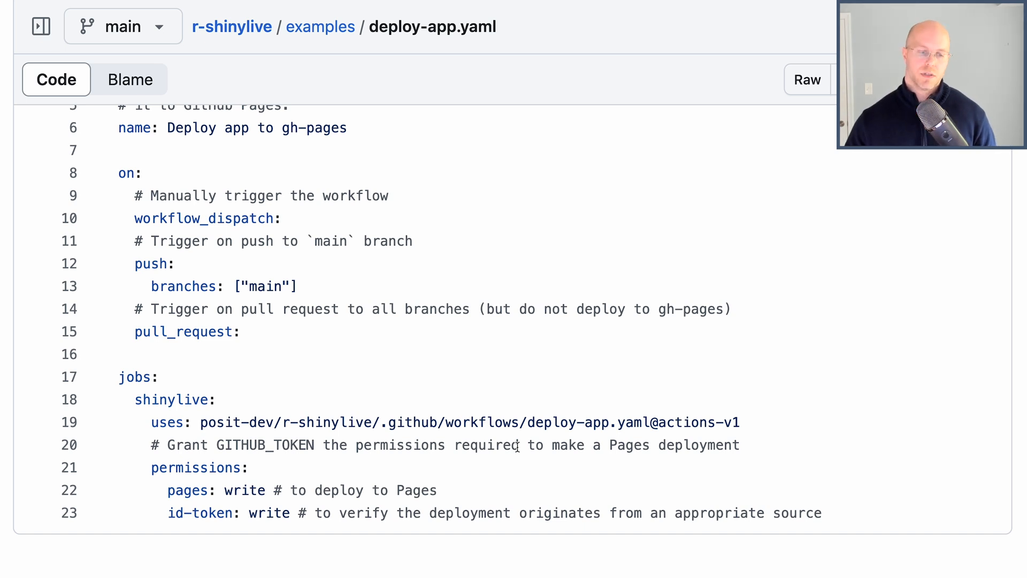
{"action": "mouse_move", "coordinate": [163, 490]}
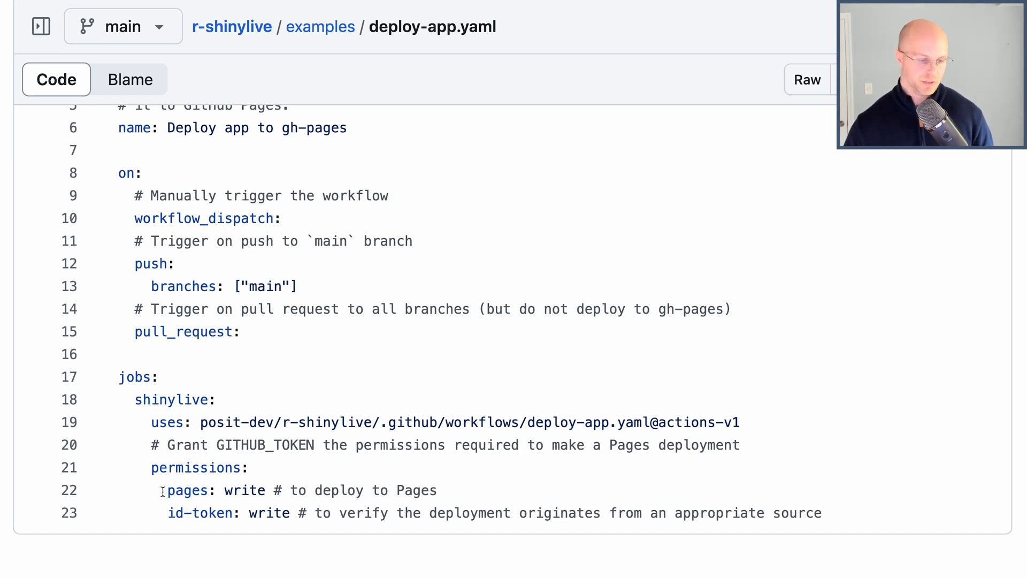
{"action": "mouse_move", "coordinate": [296, 492]}
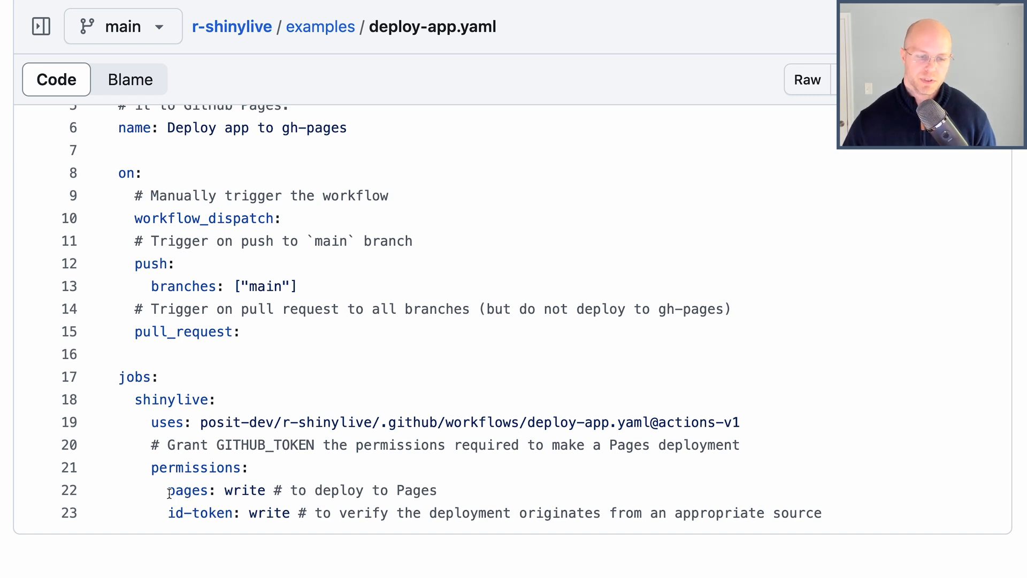
{"action": "mouse_move", "coordinate": [254, 513]}
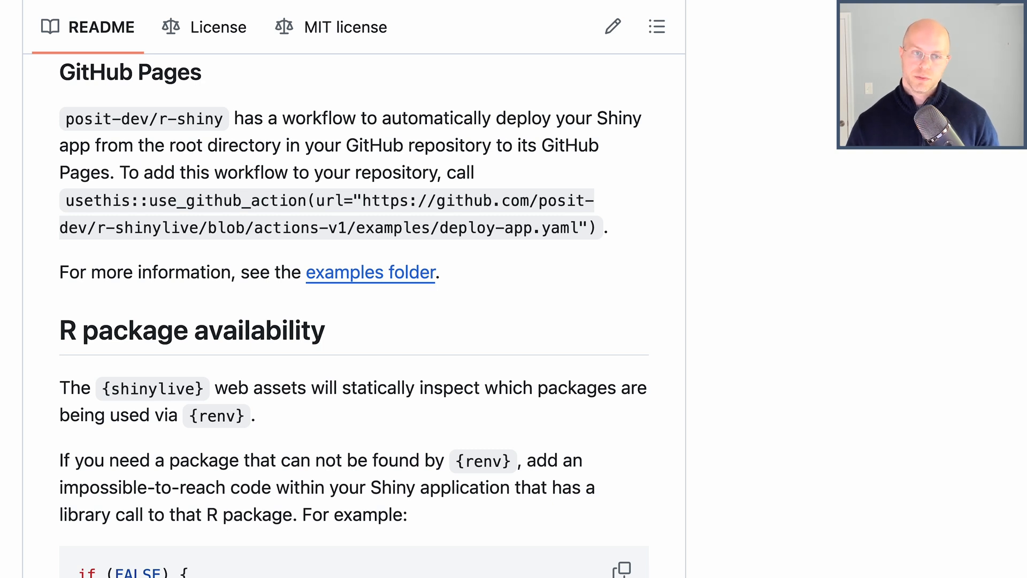
{"action": "mouse_move", "coordinate": [209, 211]}
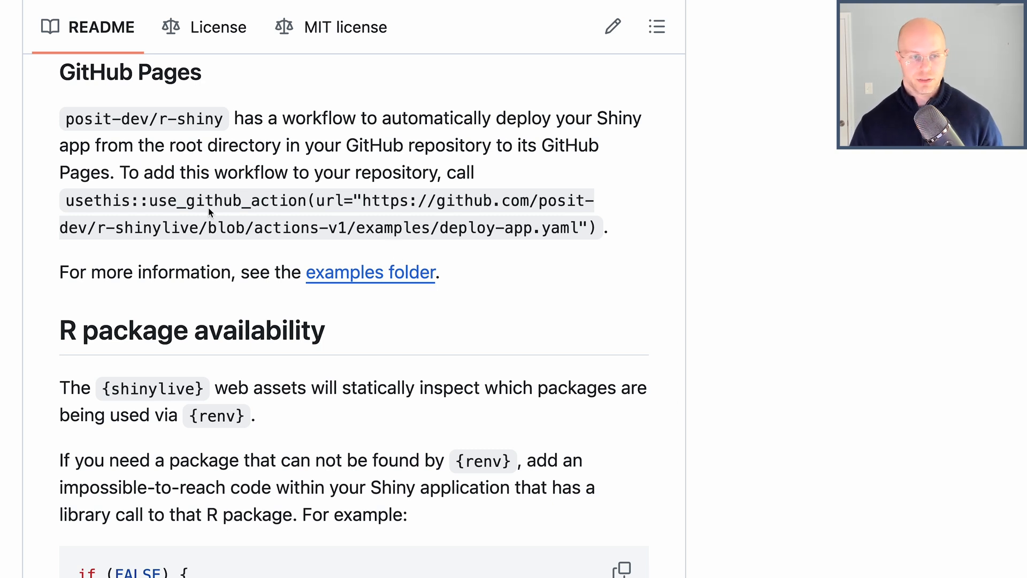
{"action": "mouse_move", "coordinate": [71, 204]}
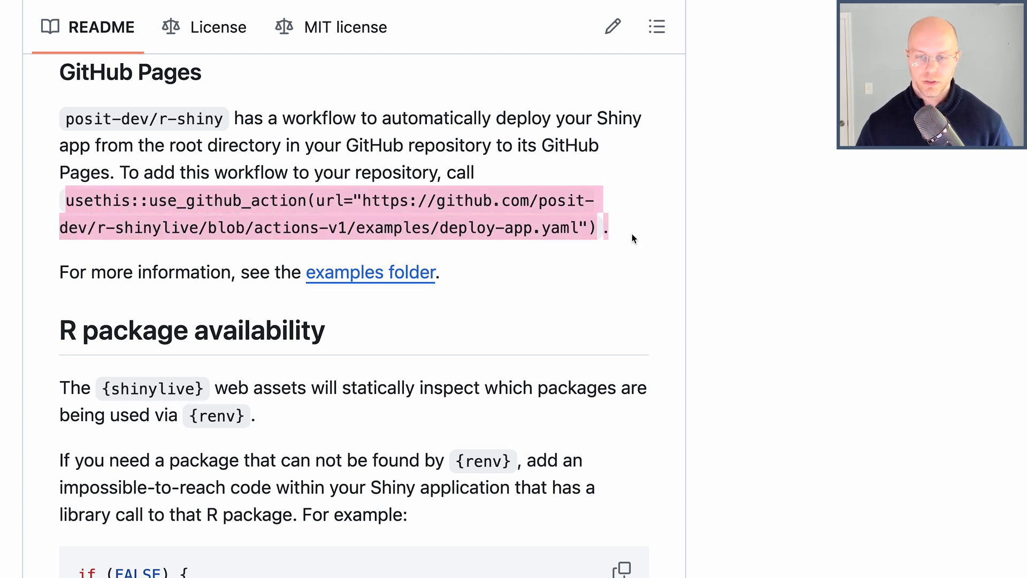
{"action": "mouse_move", "coordinate": [500, 193]}
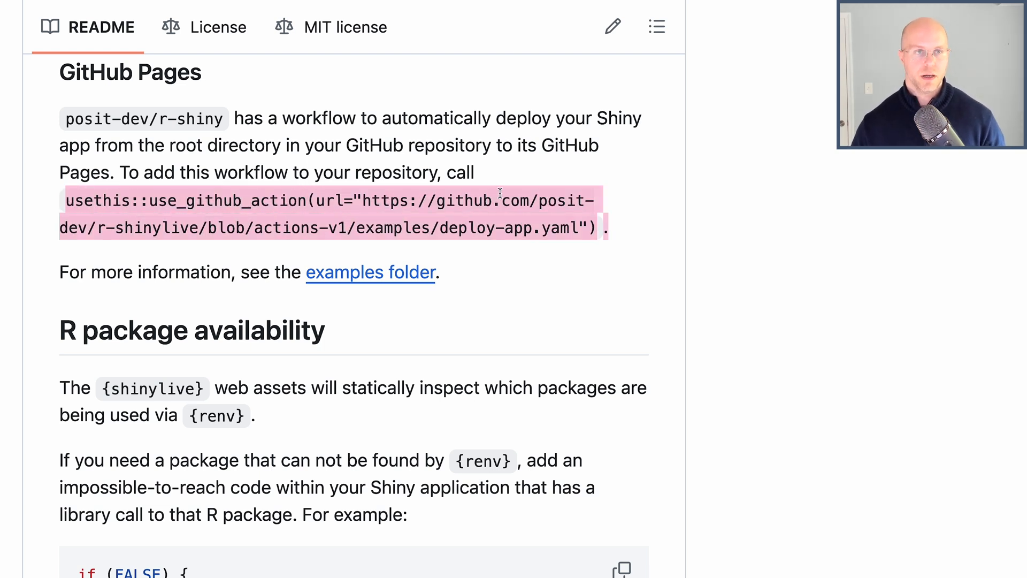